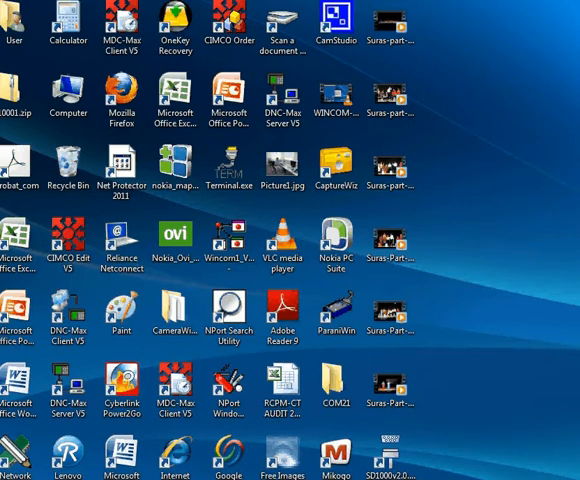
pyautogui.moveTo(150, 467)
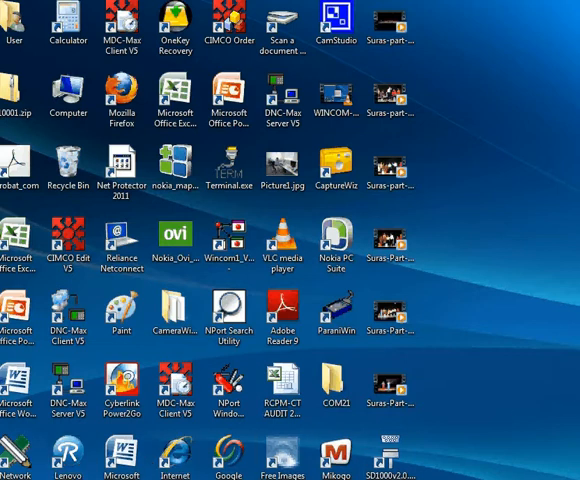
# - Launch Bluetooth Settings from Start > All Programs > Bluetooth
pyautogui.click(15, 475)
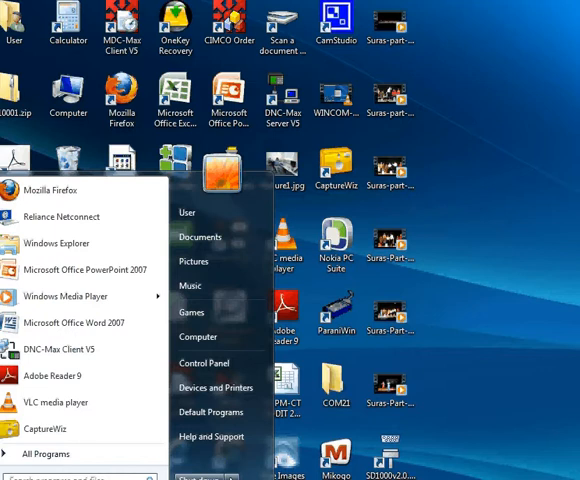
pyautogui.click(50, 453)
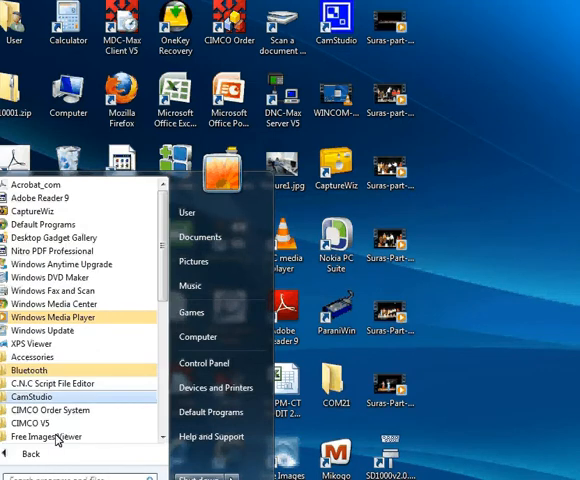
pyautogui.click(34, 370)
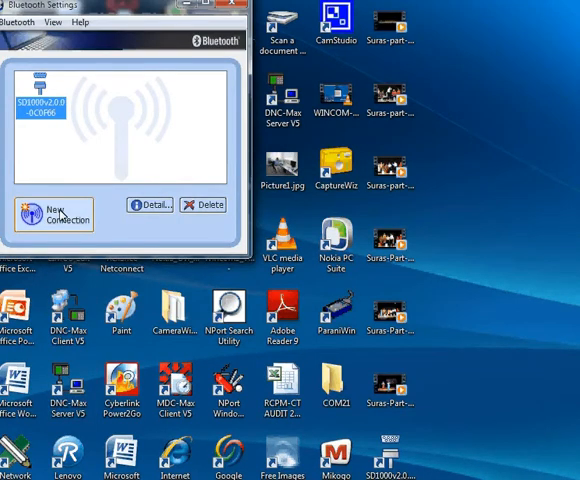
# - Begin a New Connection in Custom Mode and search for devices until SD1000v2.0.0 appears
pyautogui.click(53, 214)
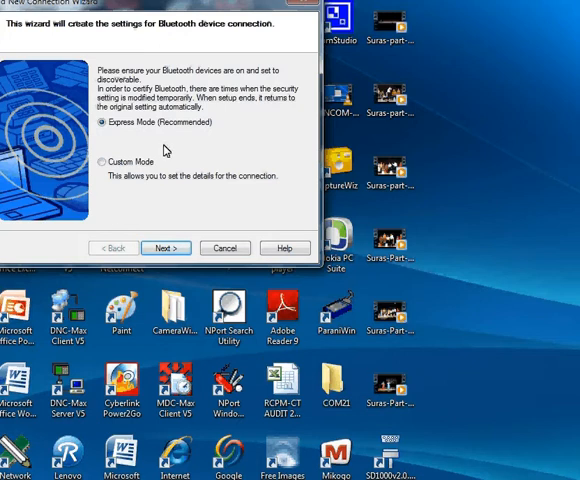
pyautogui.moveTo(165, 135)
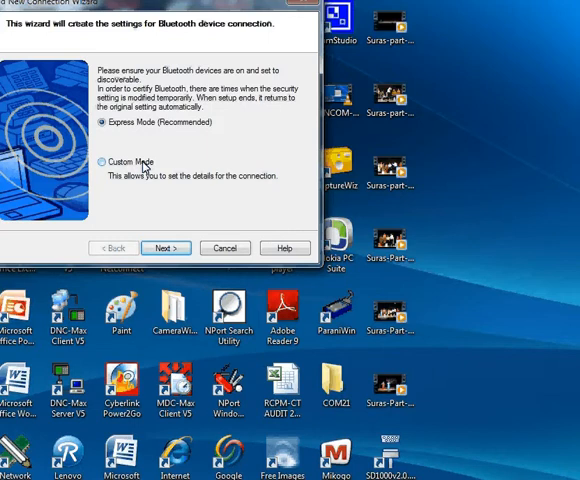
pyautogui.click(106, 162)
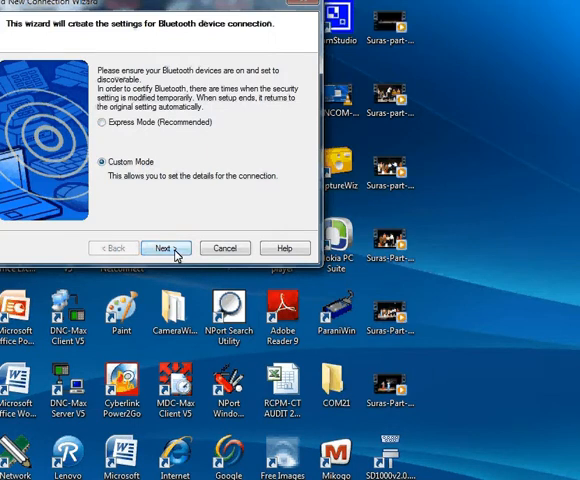
pyautogui.click(166, 248)
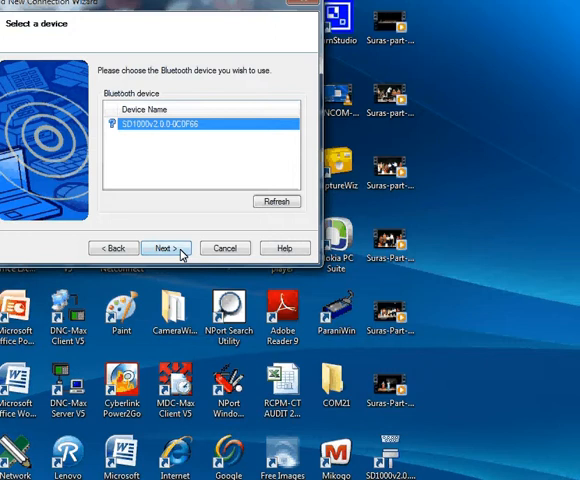
# - Use SD1000v2.0.0 with its Generic Serial service and advance to COM port assignment
pyautogui.click(168, 247)
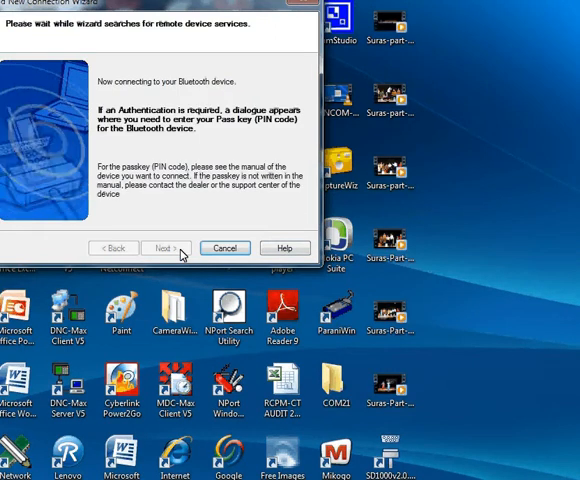
pyautogui.click(168, 248)
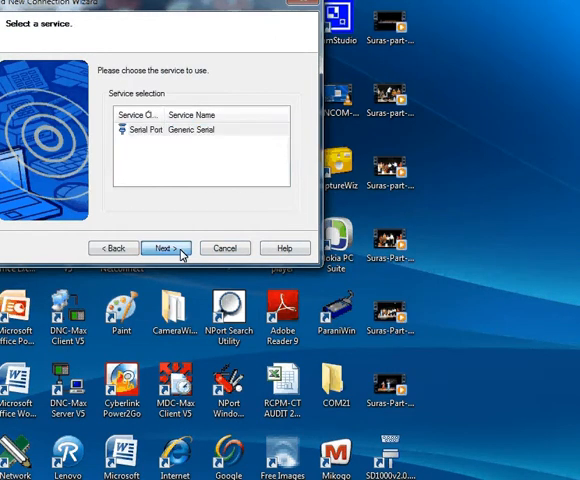
pyautogui.click(166, 247)
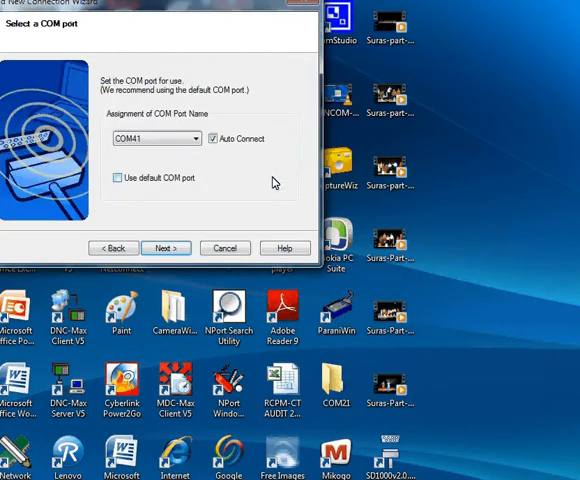
# - Assign COM44 instead of COM41 and finish the port setup to reach naming
pyautogui.click(195, 139)
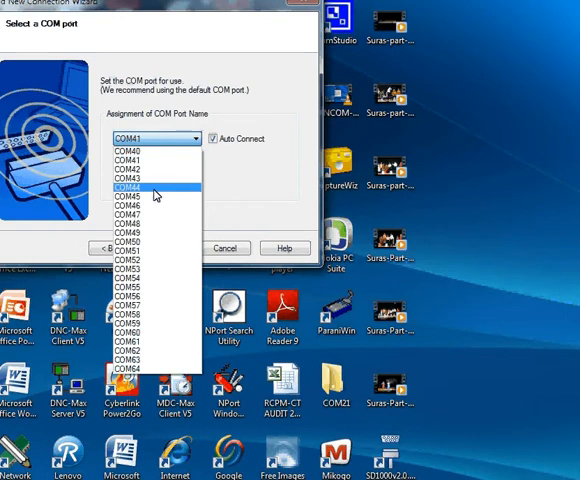
pyautogui.click(140, 187)
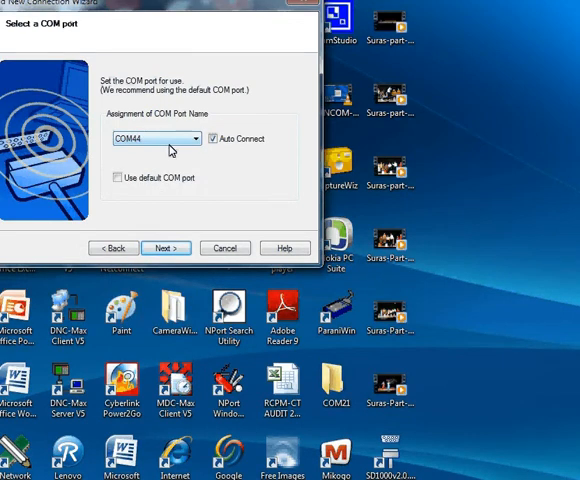
pyautogui.click(167, 247)
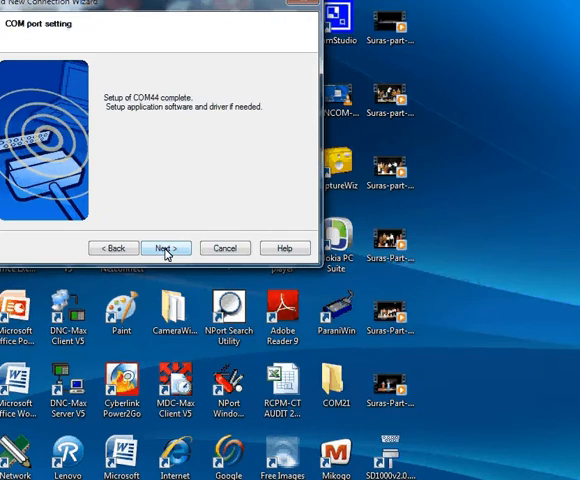
pyautogui.moveTo(165, 248)
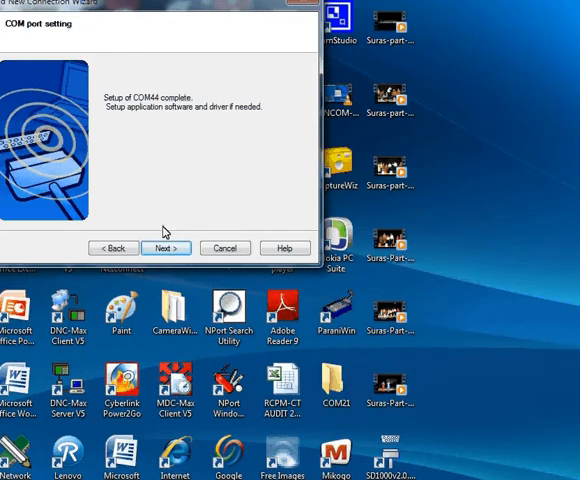
pyautogui.click(167, 247)
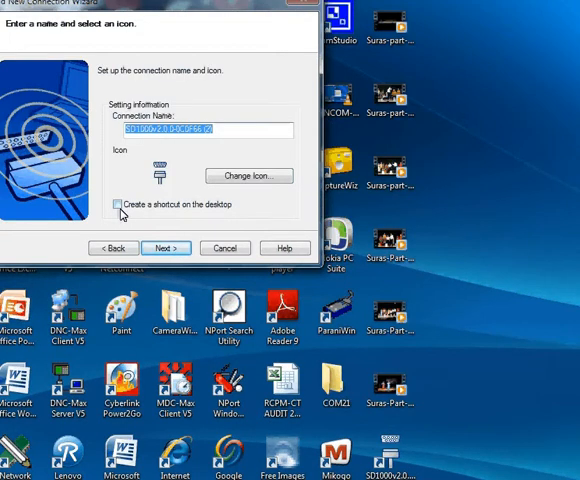
# - Keep the name SD1000v2.0.0-0C0F66 (2), enable a desktop shortcut, and register
pyautogui.click(121, 204)
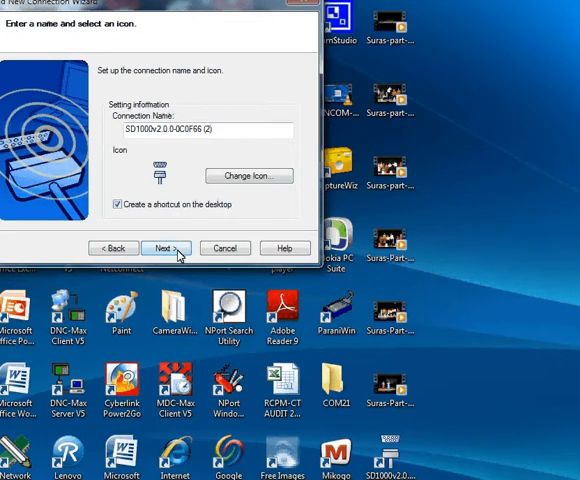
pyautogui.click(167, 248)
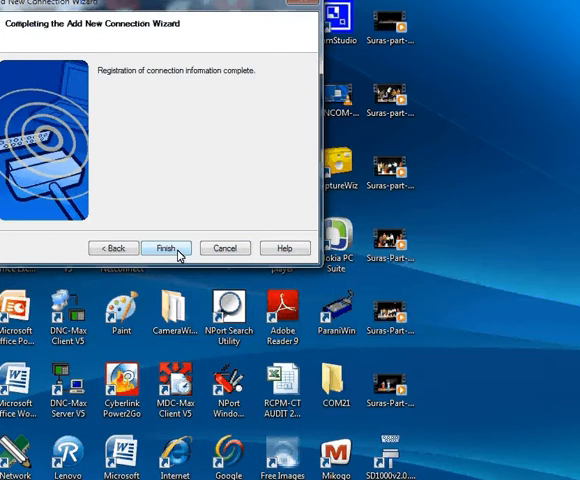
# - Finish the wizard and connect the new SD1000v2.0.0-0C0F66 (2) connection
pyautogui.click(171, 248)
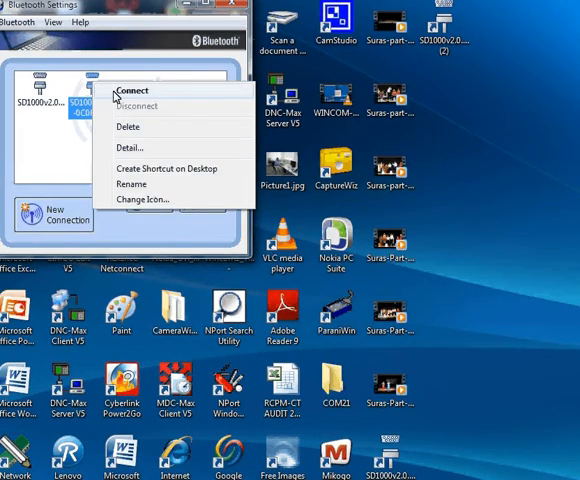
pyautogui.click(131, 90)
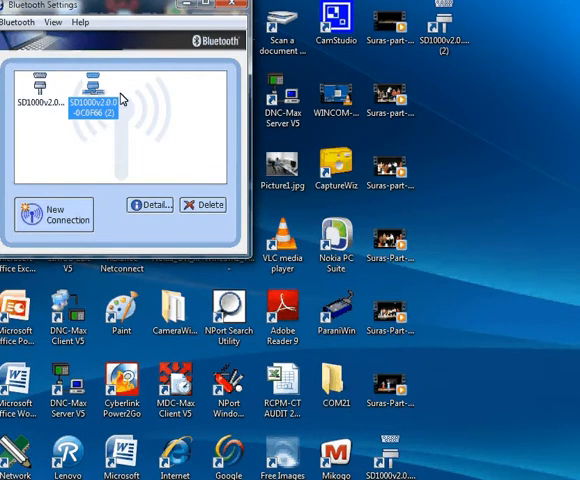
pyautogui.moveTo(80, 92)
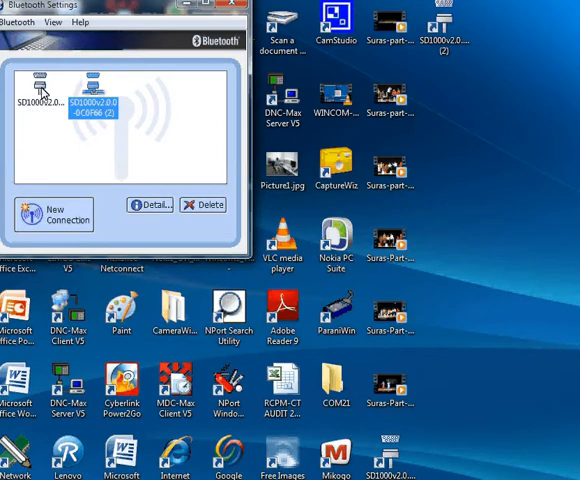
pyautogui.moveTo(92, 95)
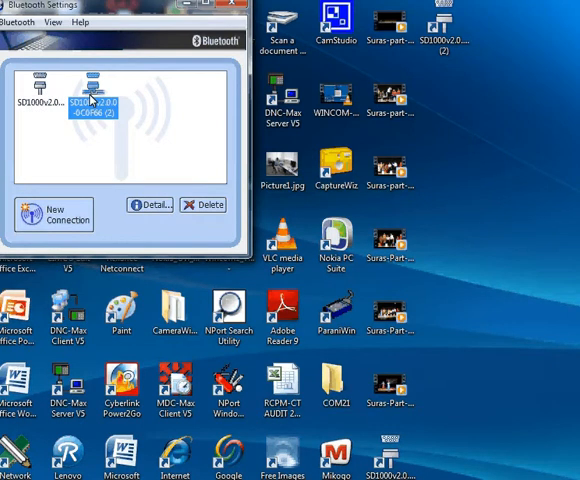